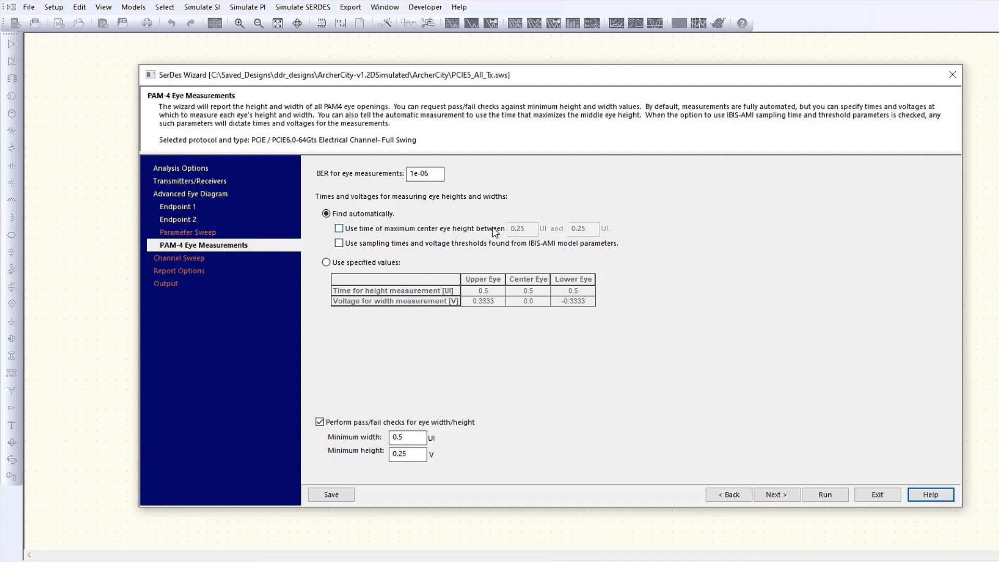
# Set PAM-4 eye measurements to use IBIS-AMI sampling times and voltage thresholds instead of max center eye height
pyautogui.click(339, 228)
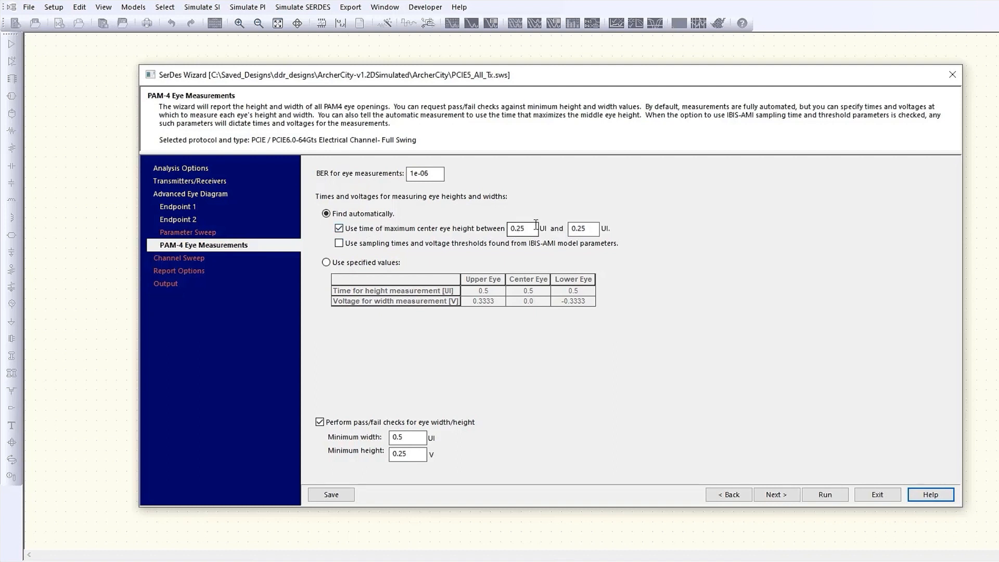
pyautogui.click(339, 244)
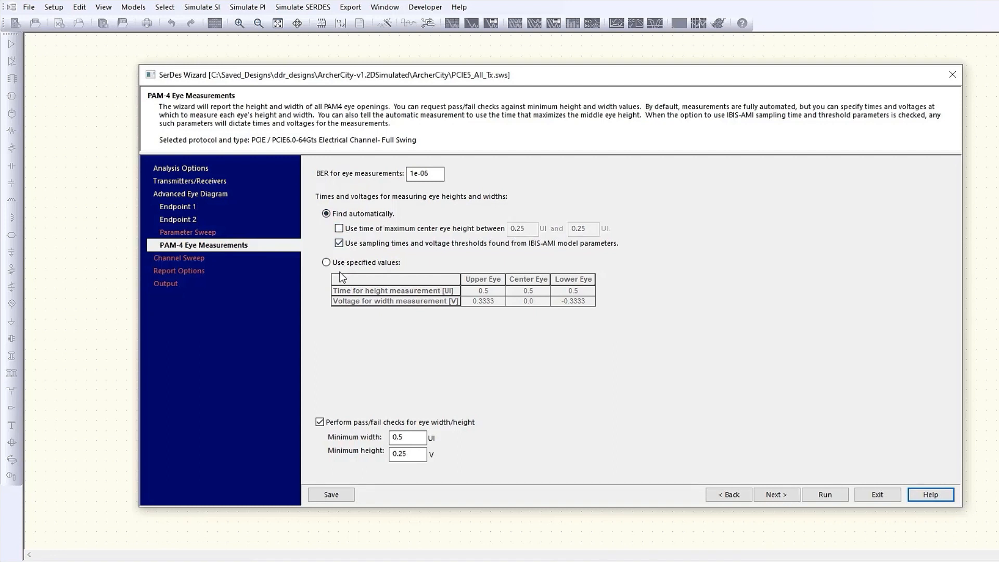
pyautogui.click(327, 261)
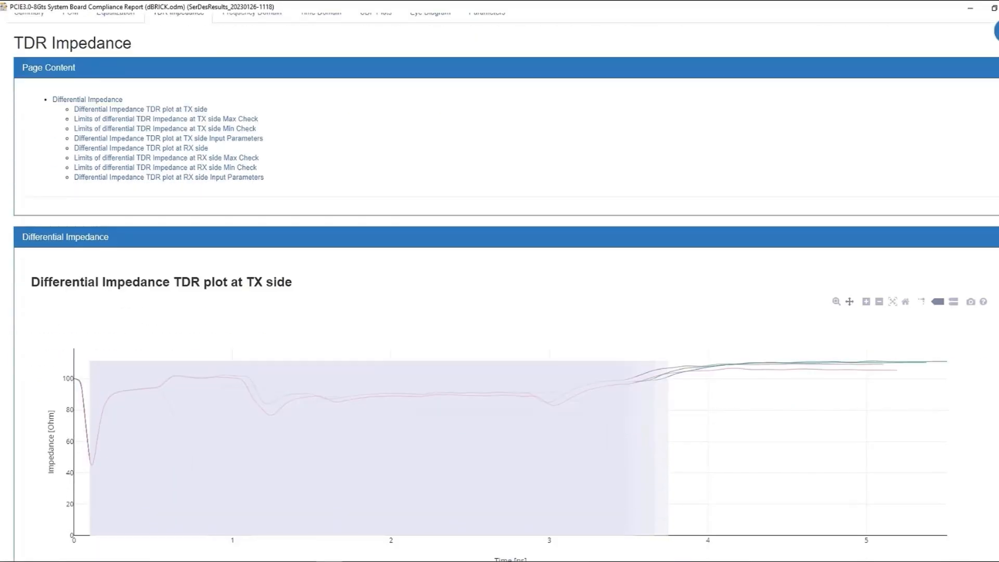
# Scroll through the TX-side TDR impedance plot and its Max and Min Check tables
pyautogui.scroll(-3)
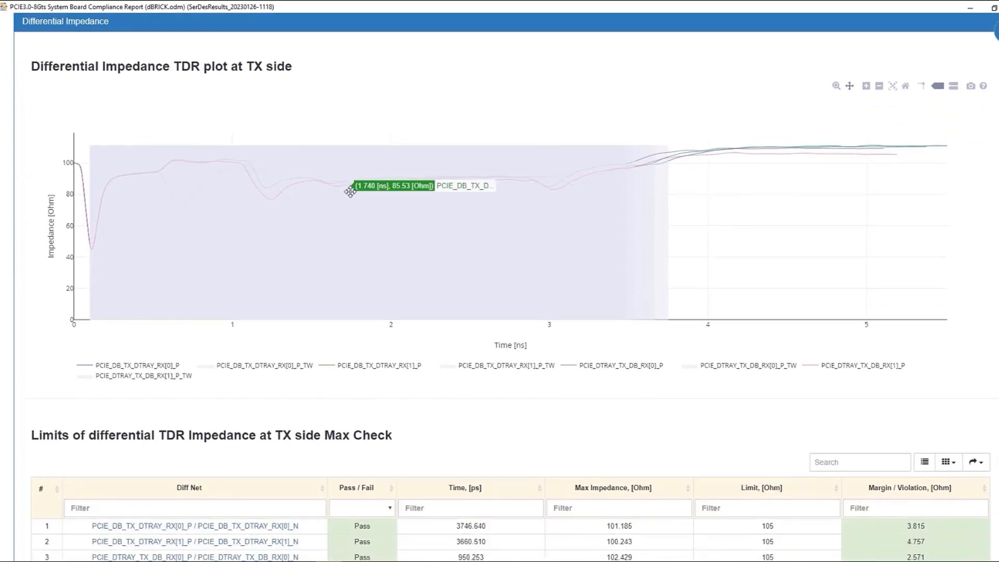
pyautogui.scroll(-3)
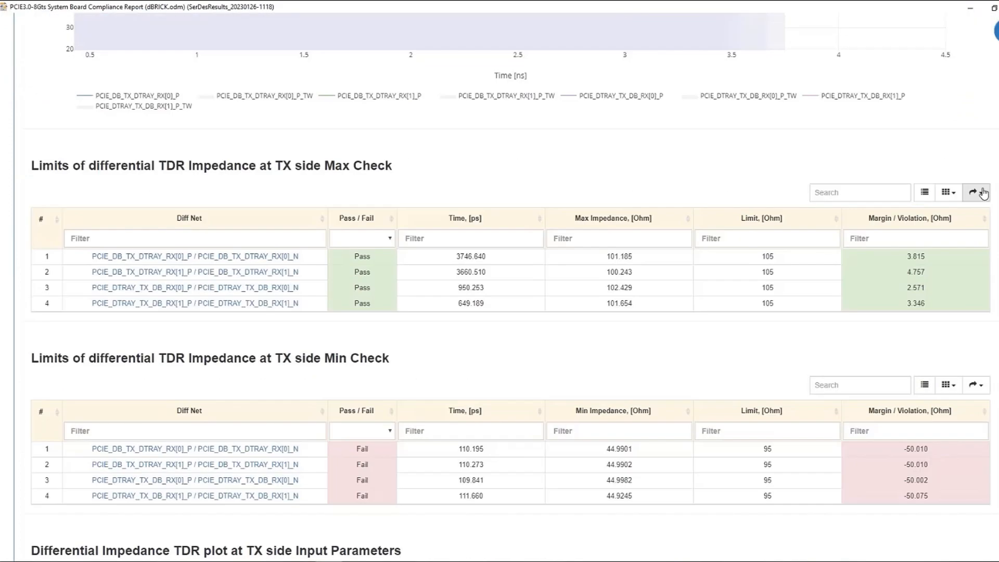
pyautogui.scroll(-3)
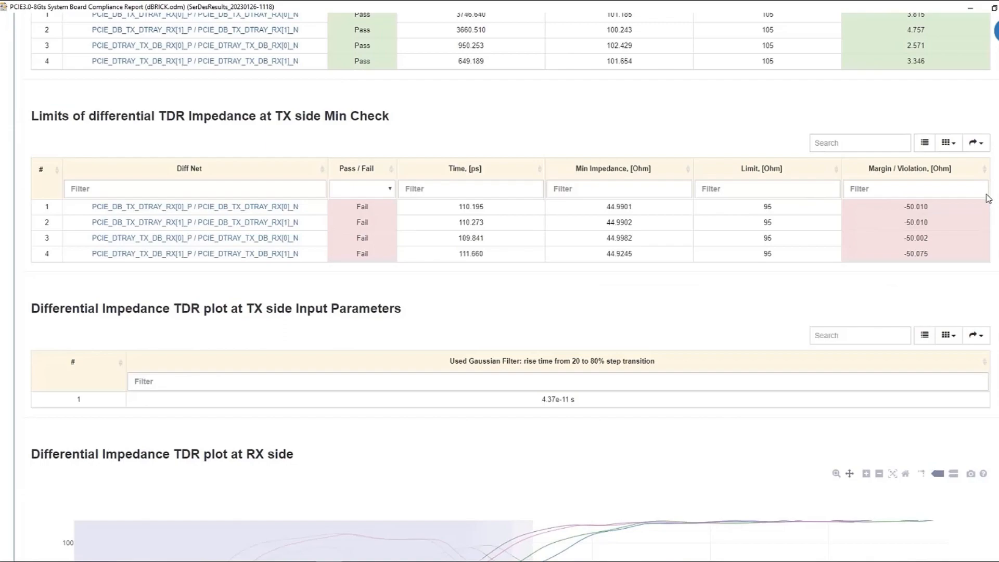
pyautogui.scroll(-3)
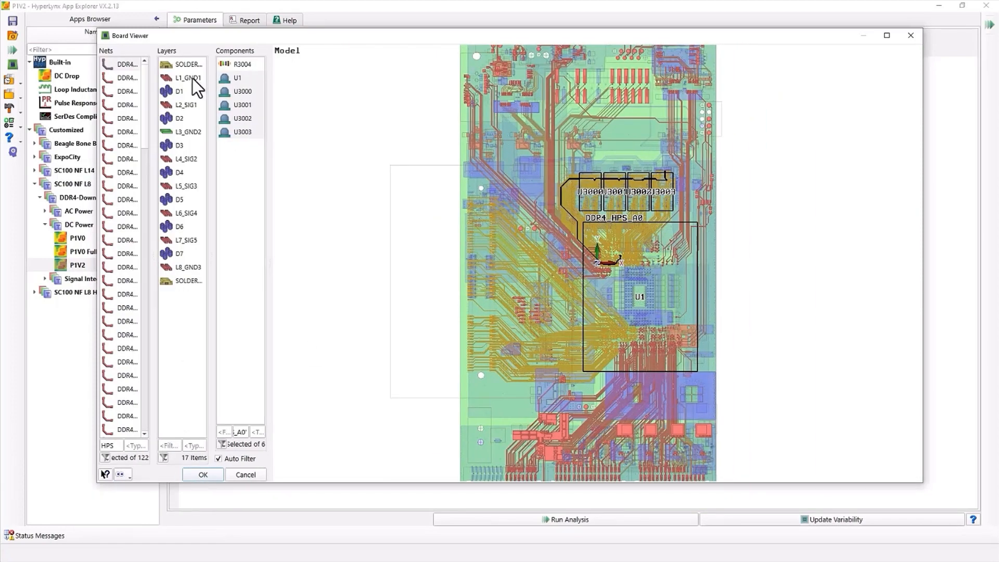
# Highlight ground layers L1_GND1 and L3_GND2 from the Board Viewer layers list
pyautogui.click(188, 77)
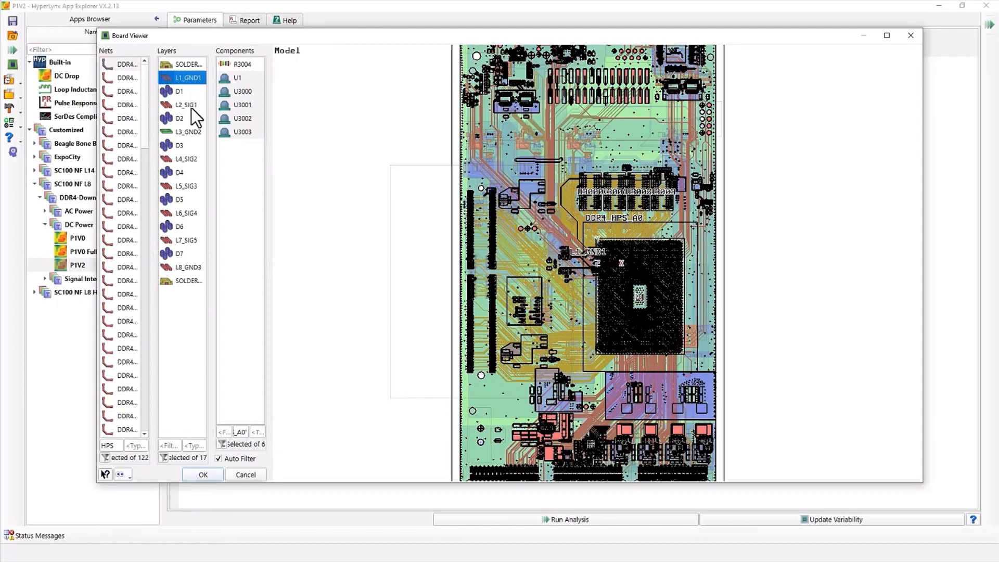
pyautogui.click(185, 131)
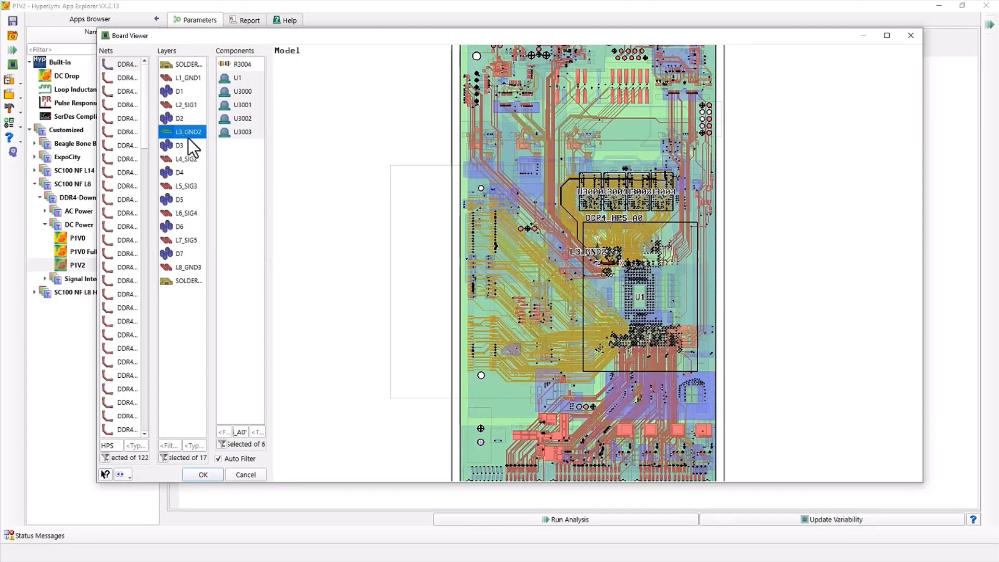
pyautogui.click(188, 77)
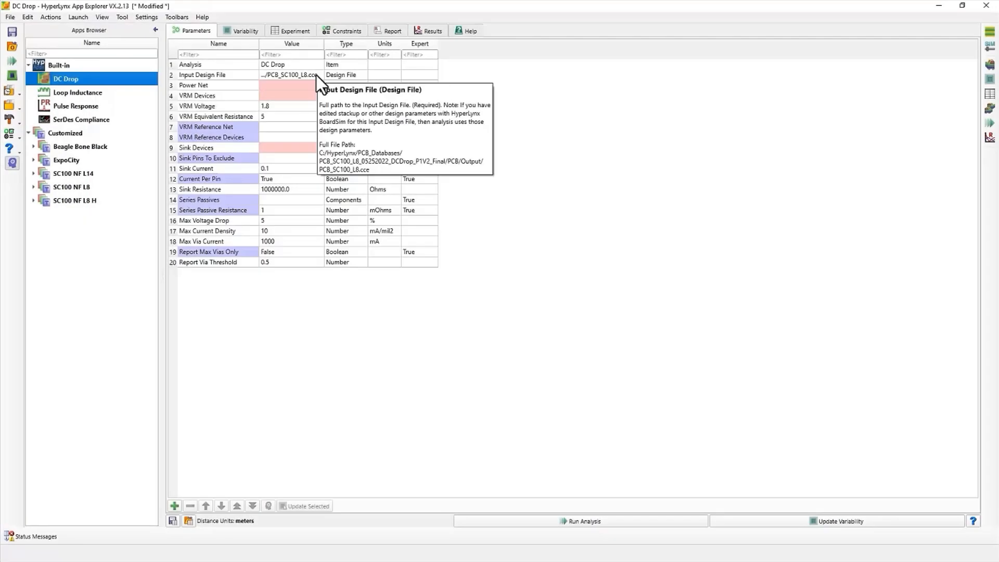
pyautogui.moveTo(156, 28)
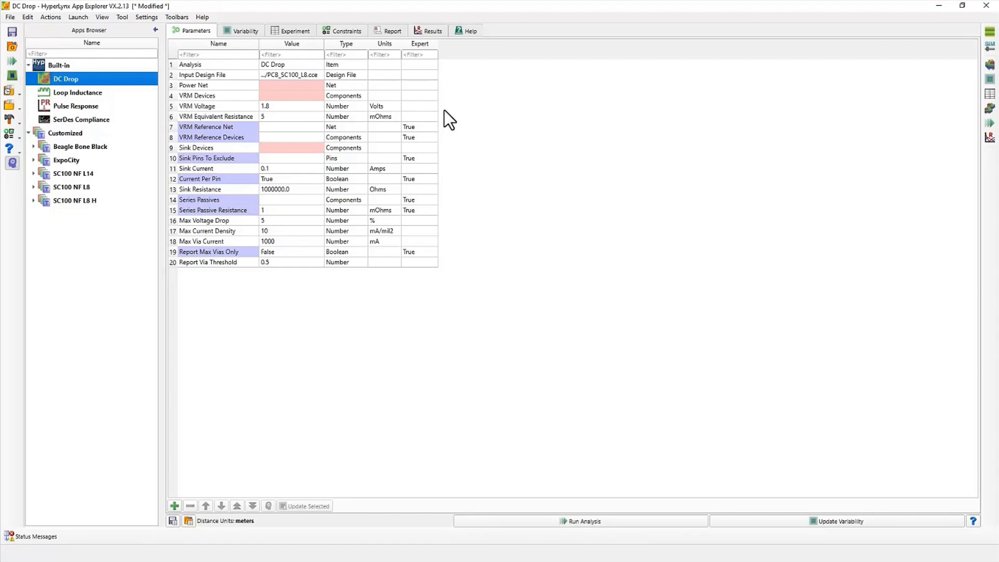
pyautogui.moveTo(309, 89)
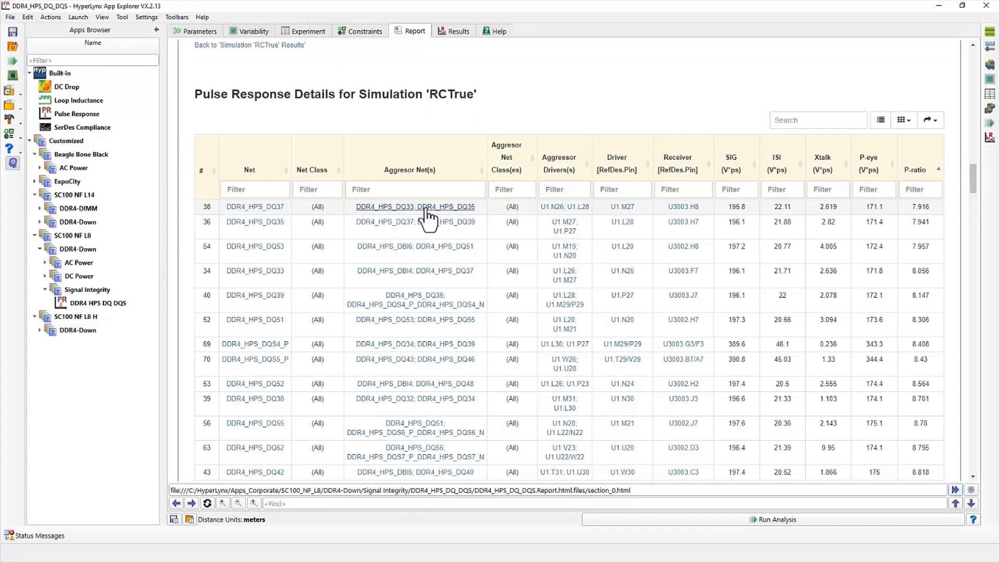
# Open the aggressor nets report for DDR4_HPS_DQ37
pyautogui.click(415, 207)
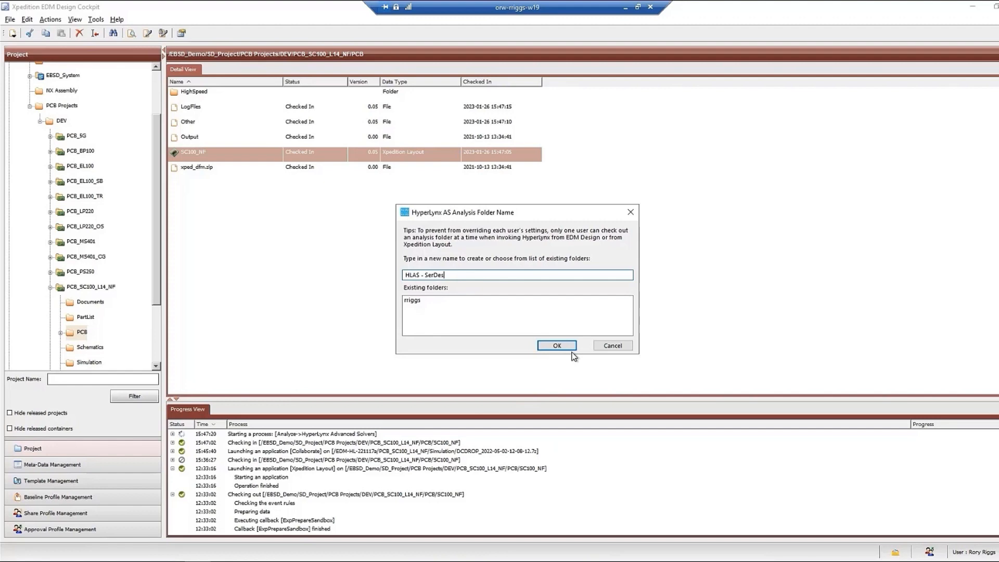
# Confirm the 'HLAS - SerDes' analysis folder and filter the nets to DDR
pyautogui.click(556, 344)
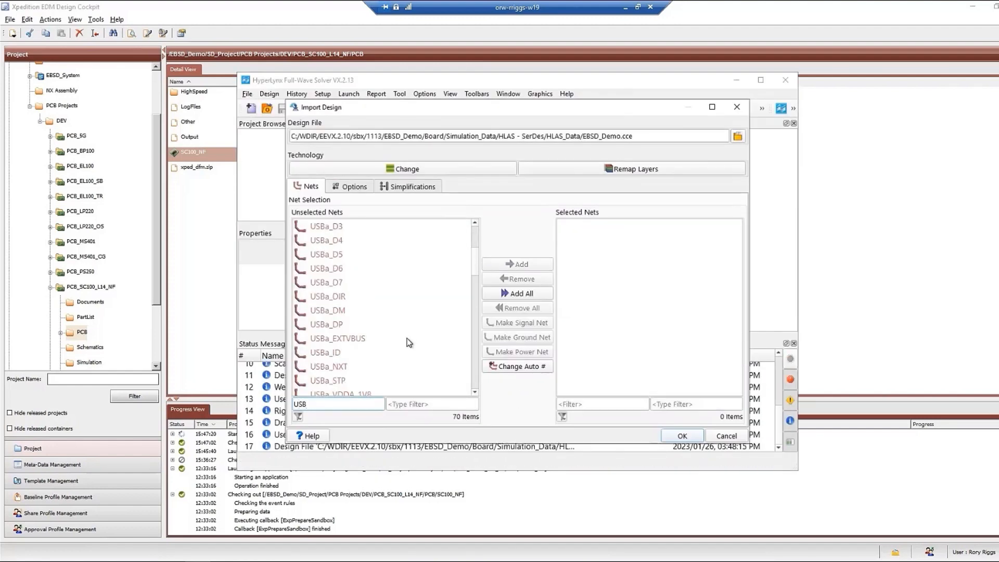
pyautogui.write('DDR')
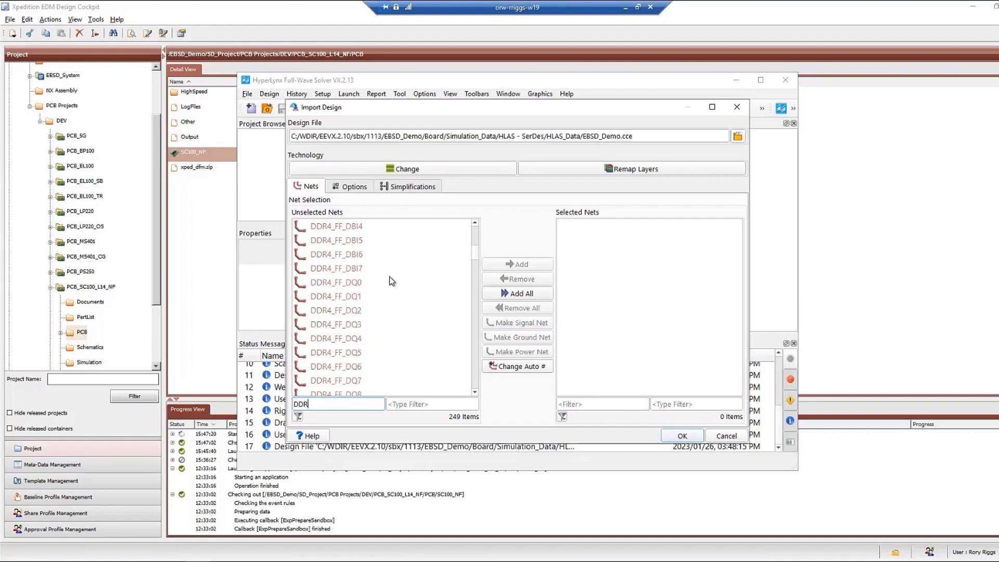
pyautogui.click(682, 435)
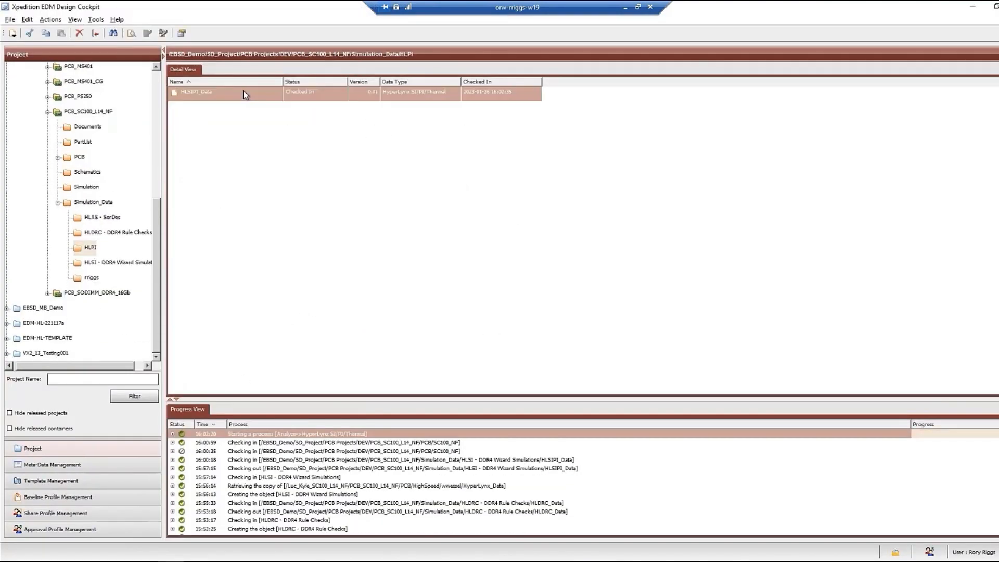
# View the reports of the HLSIPI_Data item
pyautogui.rightClick(196, 91)
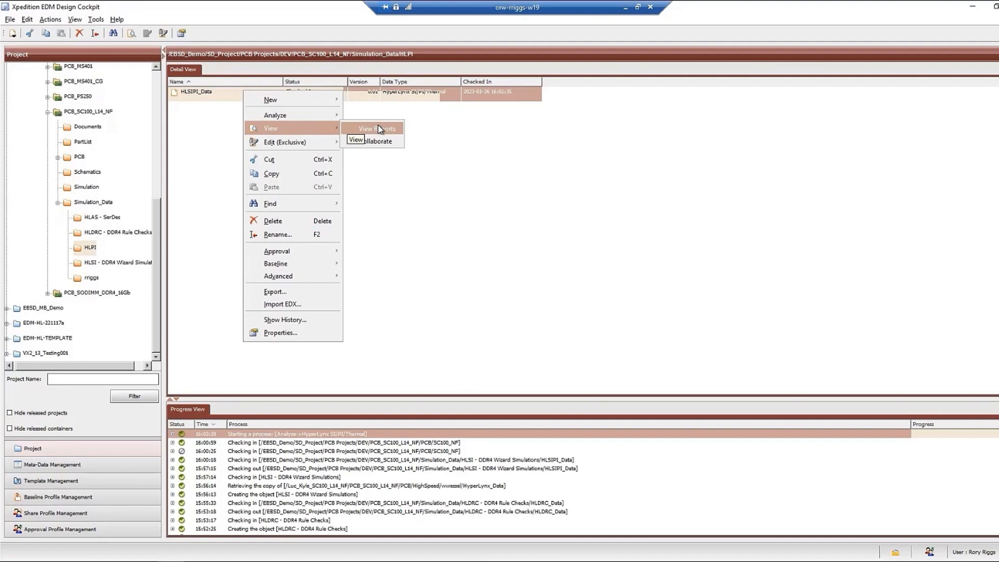
pyautogui.click(366, 140)
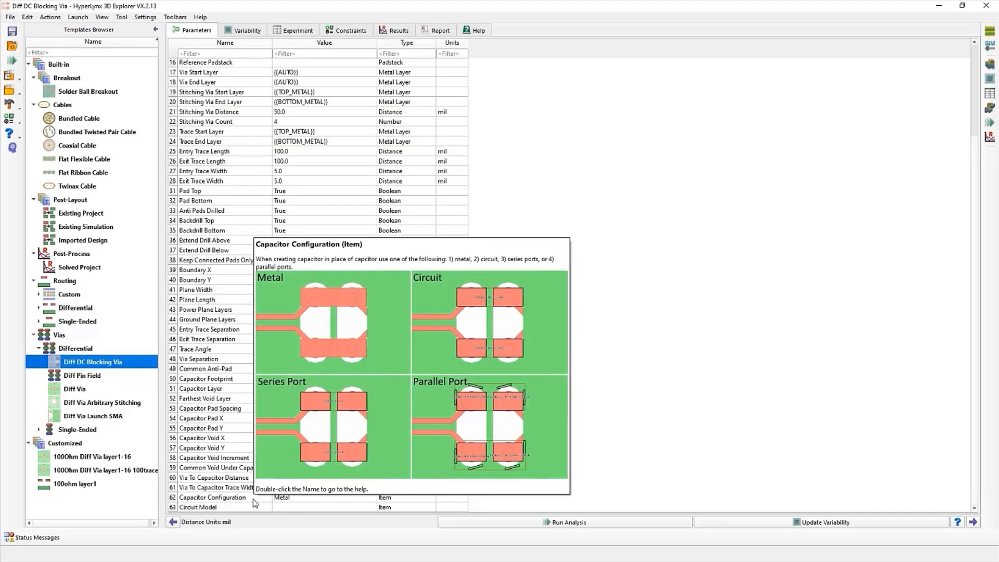
pyautogui.click(324, 497)
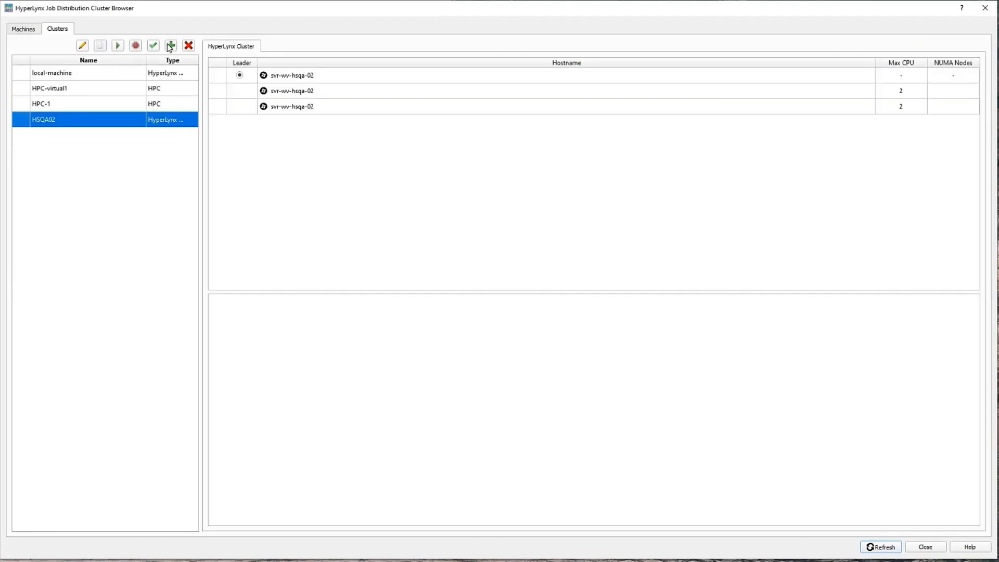
# Start a new cluster and add hosts localhost and svr-wv-hsqa-02 to it
pyautogui.click(170, 45)
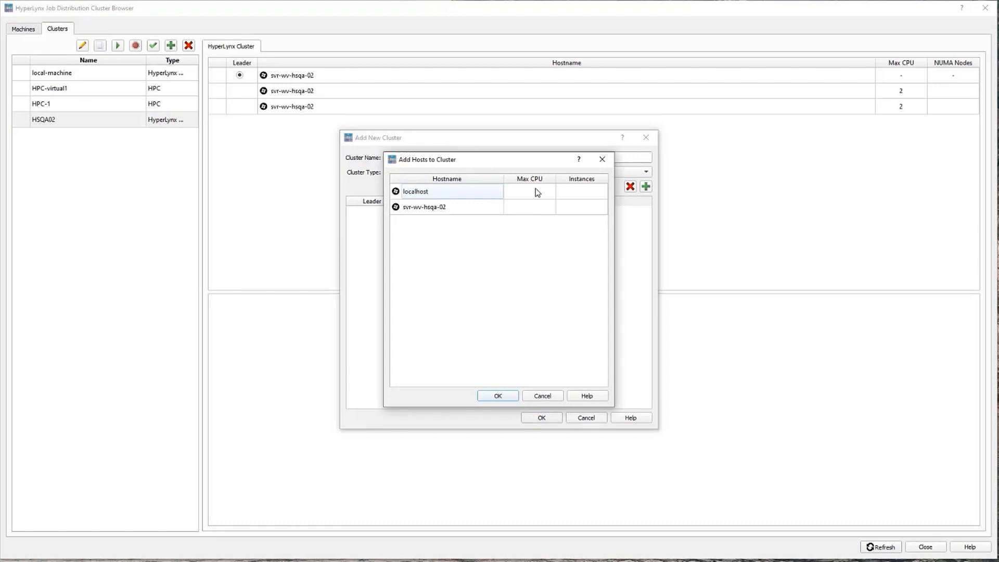
pyautogui.click(498, 395)
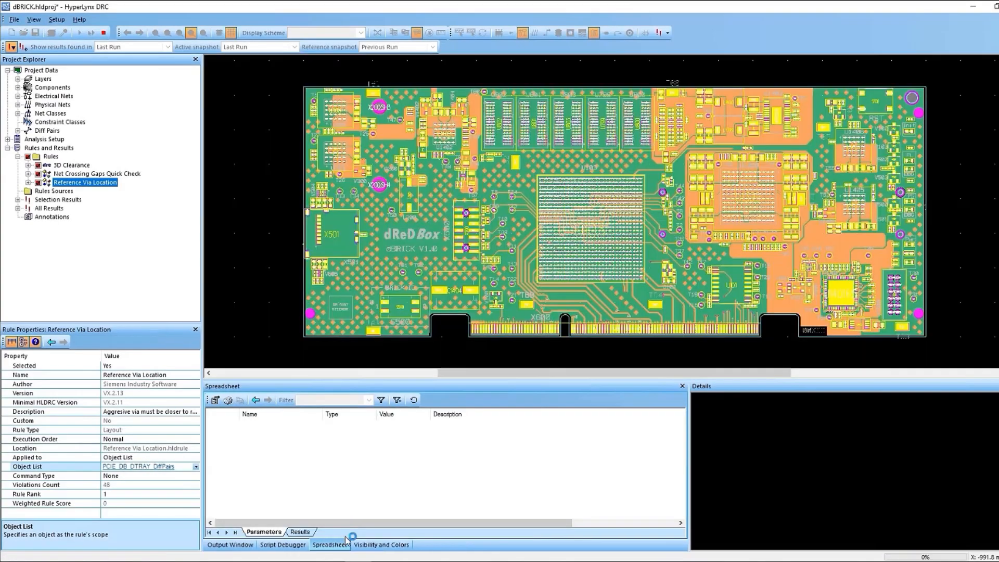
# Show the Reference Via Location violations in the Spreadsheet Results tab
pyautogui.click(300, 531)
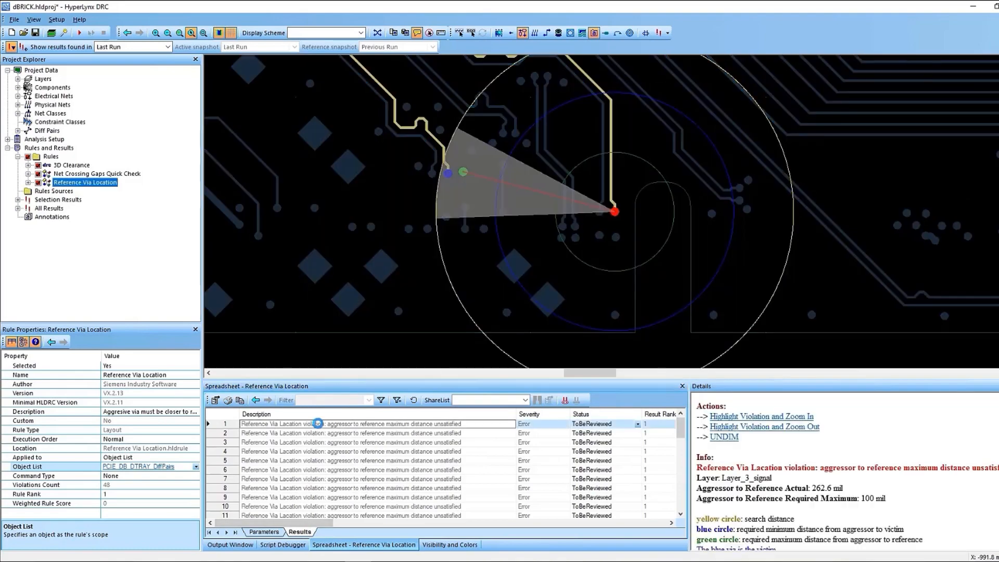